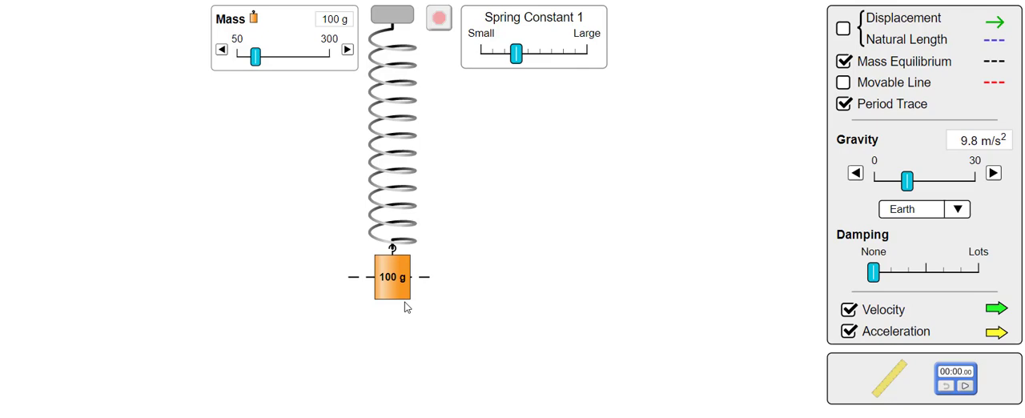
- Pull the 100 g mass below equilibrium and release it to oscillate with Period Trace
{"action": "left_click_drag", "start_coordinate": [392, 276], "coordinate": [393, 338]}
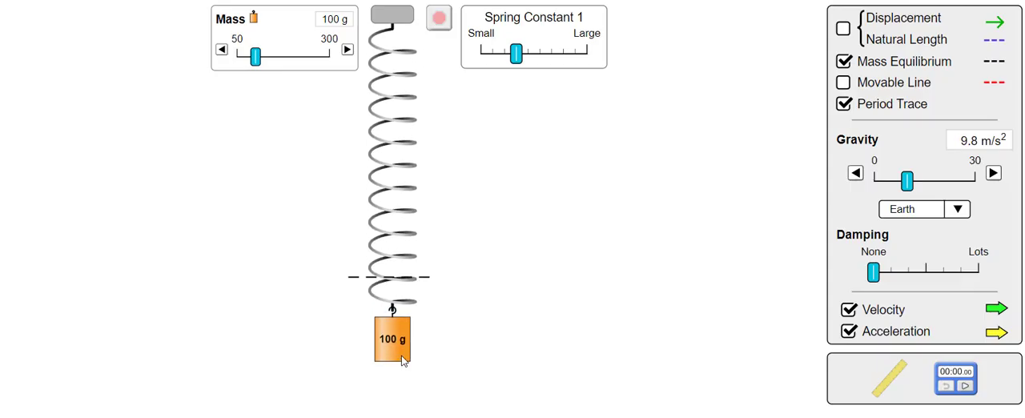
{"action": "left_click", "coordinate": [438, 18]}
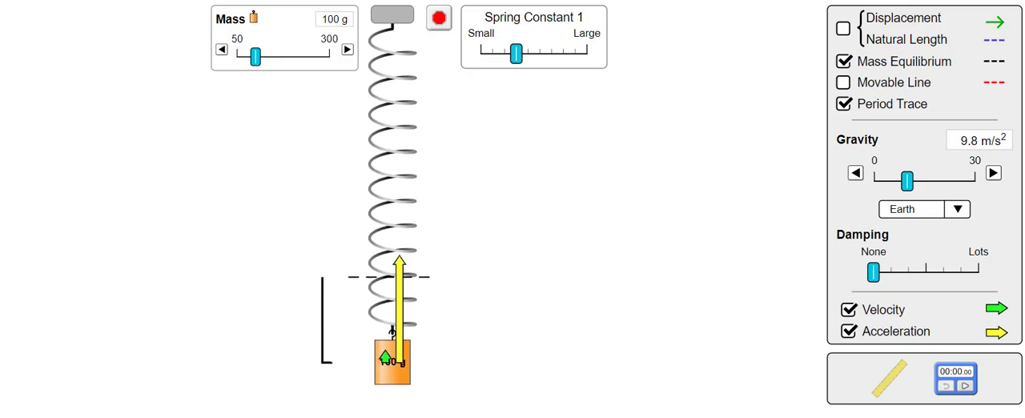
- Set the mass to 300 g, let it oscillate, then return it to 100 g
{"action": "left_click", "coordinate": [438, 17]}
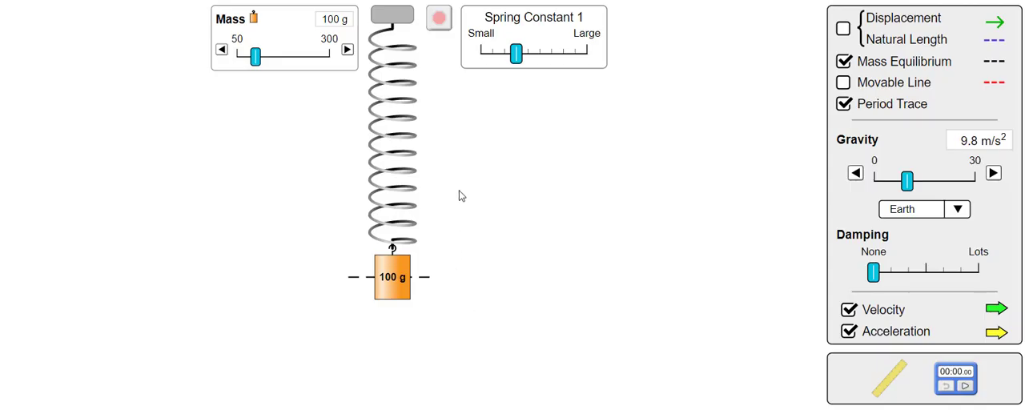
{"action": "left_click_drag", "start_coordinate": [254, 56], "coordinate": [320, 56]}
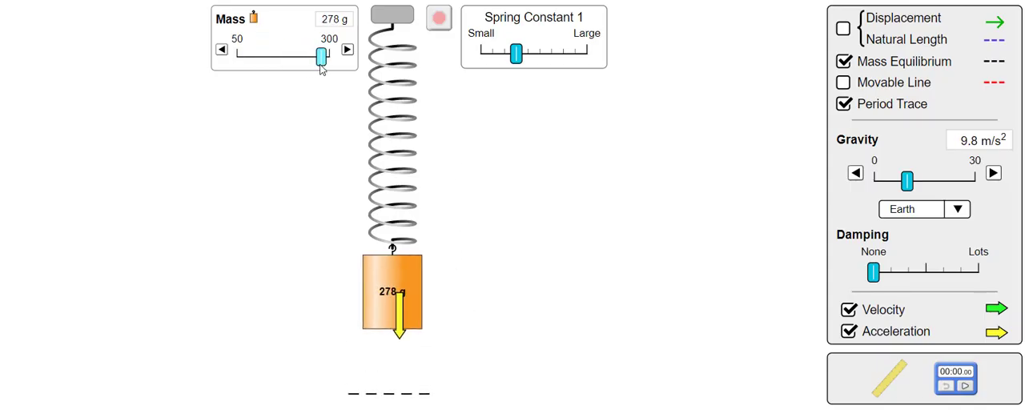
{"action": "left_click_drag", "start_coordinate": [320, 56], "coordinate": [330, 56]}
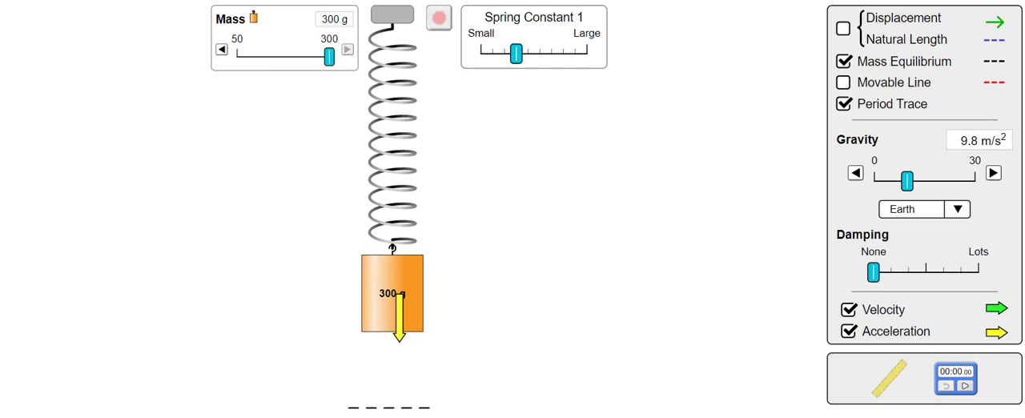
{"action": "left_click", "coordinate": [437, 18]}
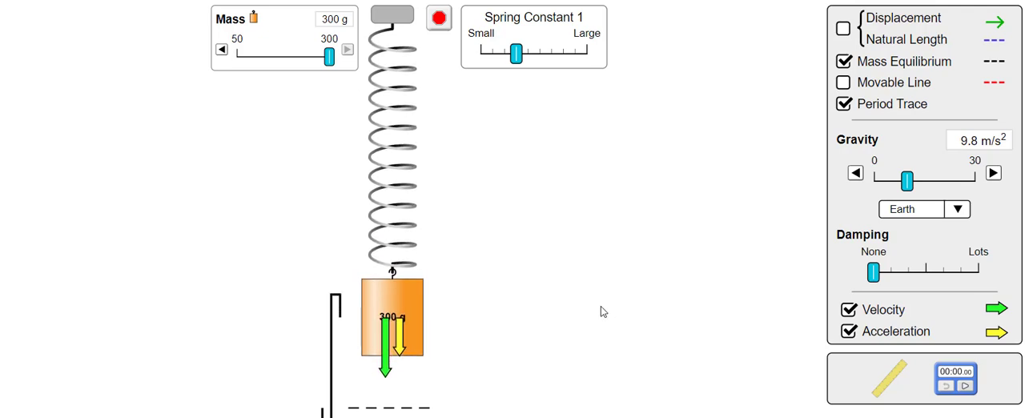
{"action": "left_click_drag", "start_coordinate": [328, 51], "coordinate": [254, 56]}
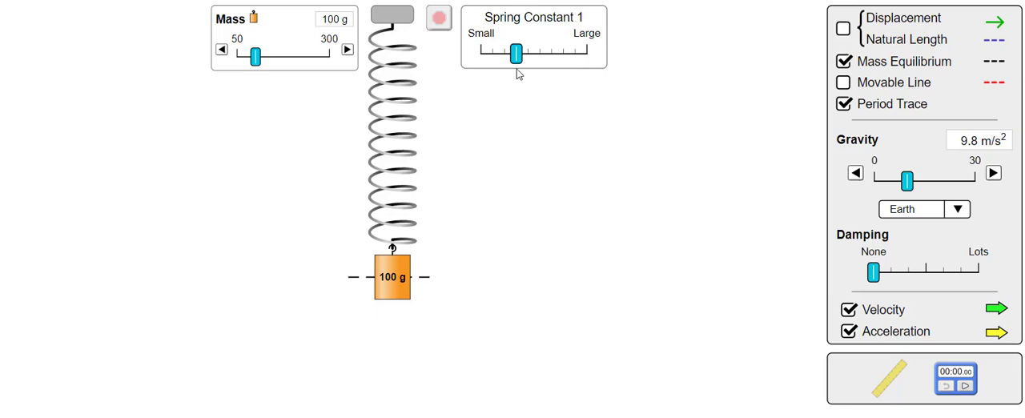
- Drag the Spring Constant slider to its Large maximum with the 100 g mass
{"action": "left_click_drag", "start_coordinate": [515, 55], "coordinate": [561, 55]}
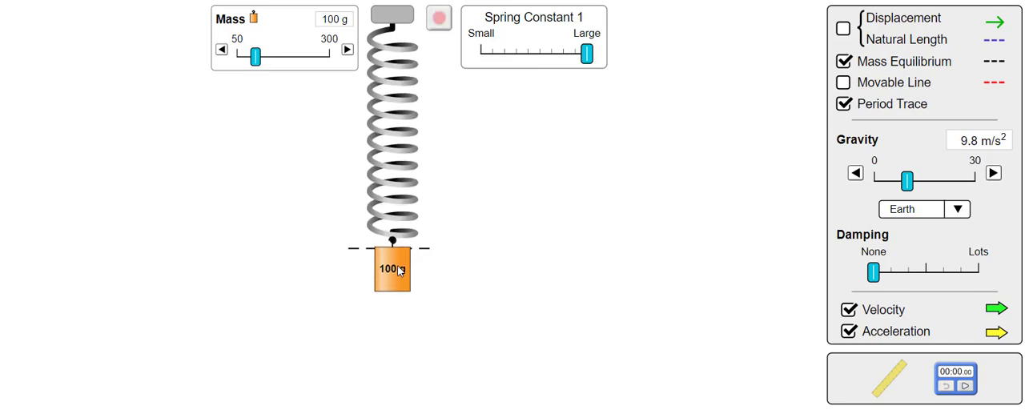
{"action": "left_click", "coordinate": [438, 18]}
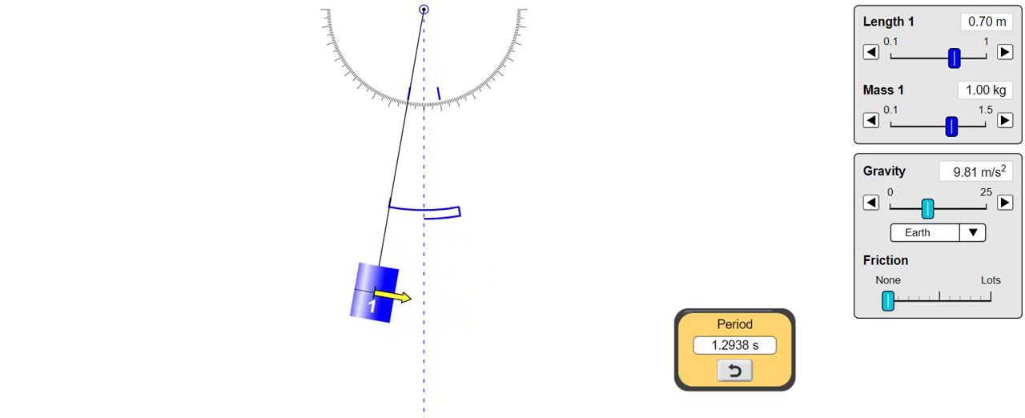
- Time the 0.70 m, 1.00 kg pendulum's swing, then raise the bob to 1.50 kg
{"action": "left_click", "coordinate": [734, 369]}
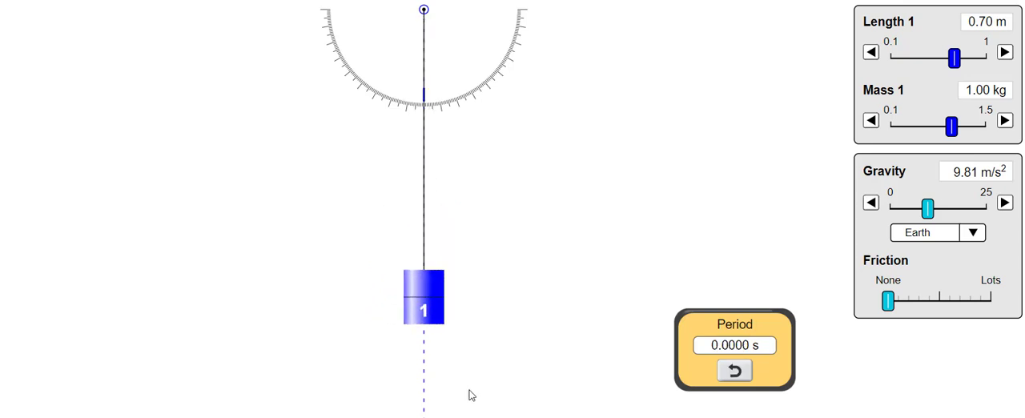
{"action": "left_click_drag", "start_coordinate": [423, 297], "coordinate": [346, 286]}
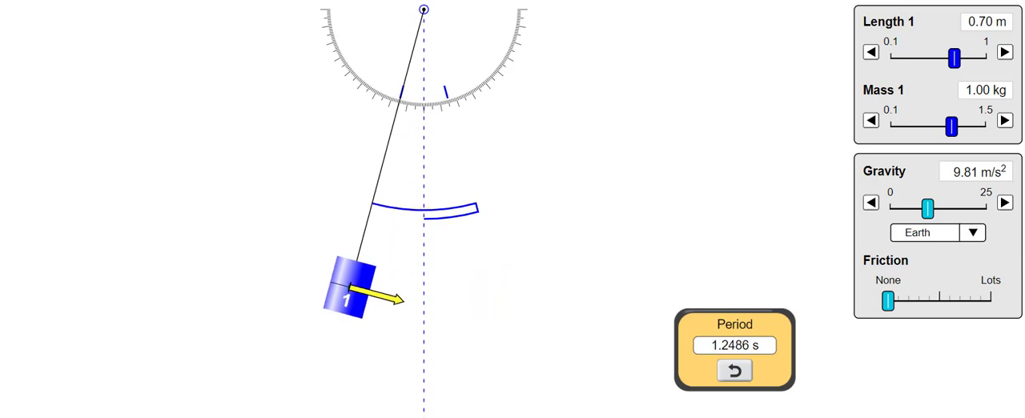
{"action": "left_click", "coordinate": [733, 369]}
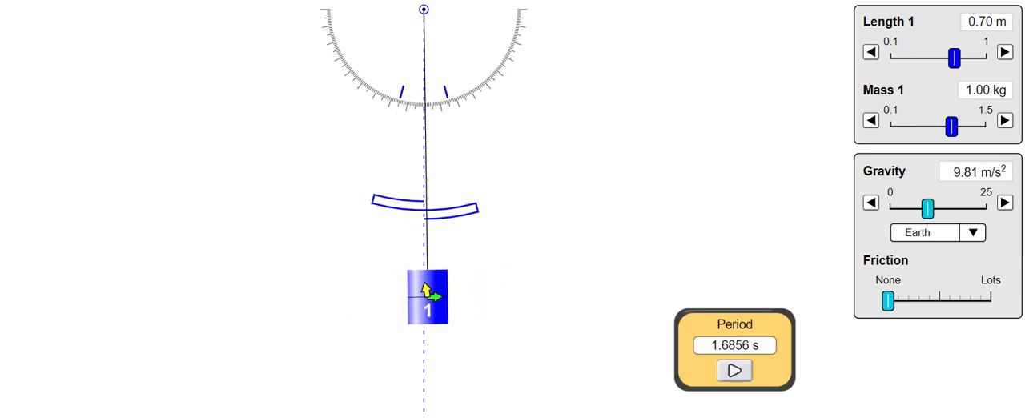
{"action": "left_click_drag", "start_coordinate": [427, 296], "coordinate": [136, 9]}
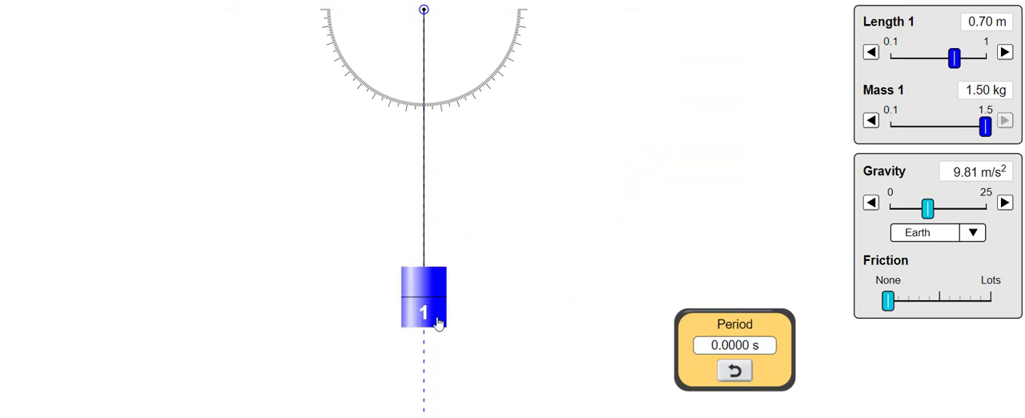
- Swing the 1.50 kg pendulum (period 1.4405 s), then reset to a 1.00 m, 1.00 kg pendulum
{"action": "left_click_drag", "start_coordinate": [423, 300], "coordinate": [371, 298]}
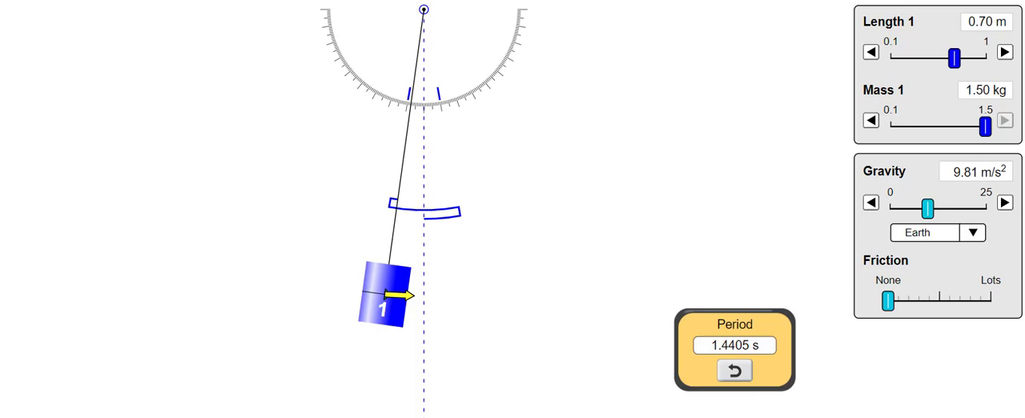
{"action": "left_click", "coordinate": [734, 370]}
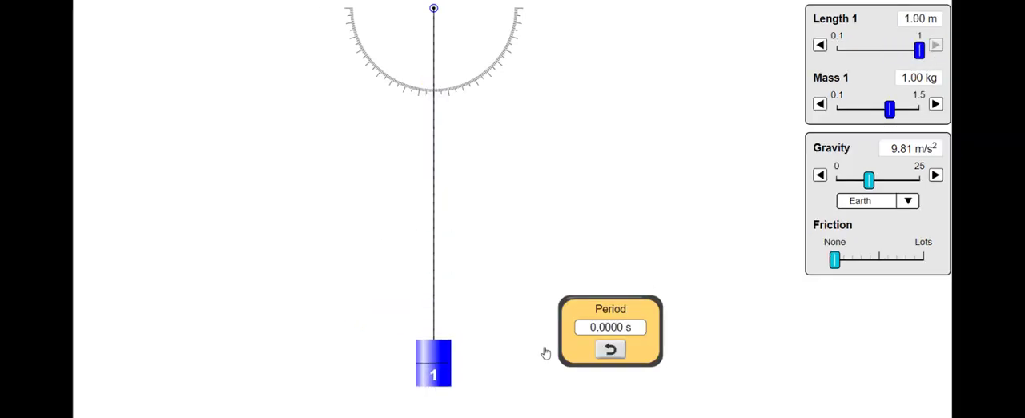
- Swing the 1.00 m pendulum (period 1.5410 s), then shorten it to 0.70 m
{"action": "left_click_drag", "start_coordinate": [433, 362], "coordinate": [369, 358]}
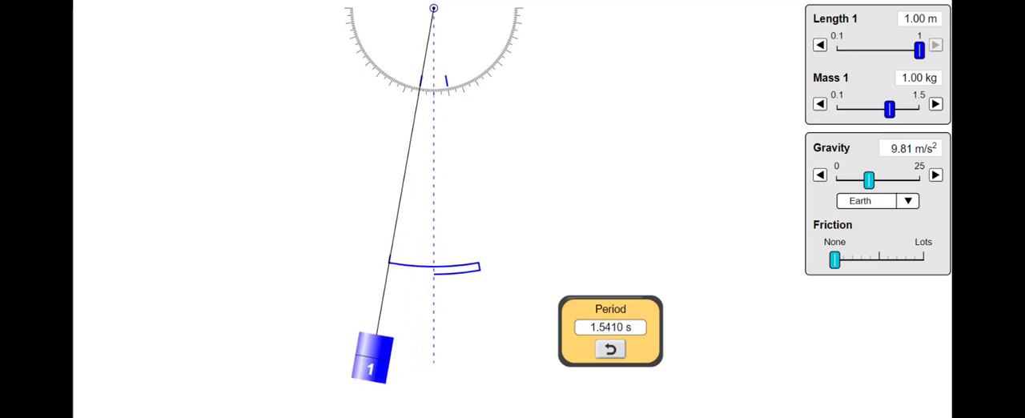
{"action": "left_click", "coordinate": [610, 349]}
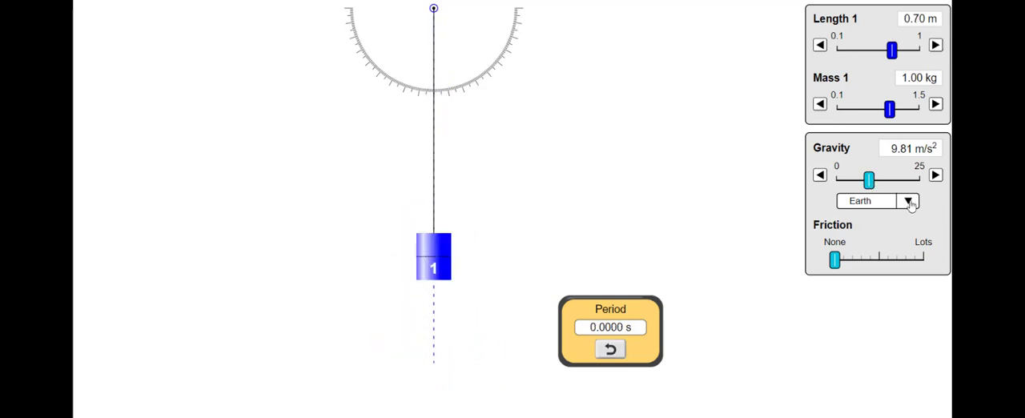
- Set gravity to Jupiter (24.79 m/s²) and time the swing at 1.0578 s
{"action": "left_click", "coordinate": [907, 201]}
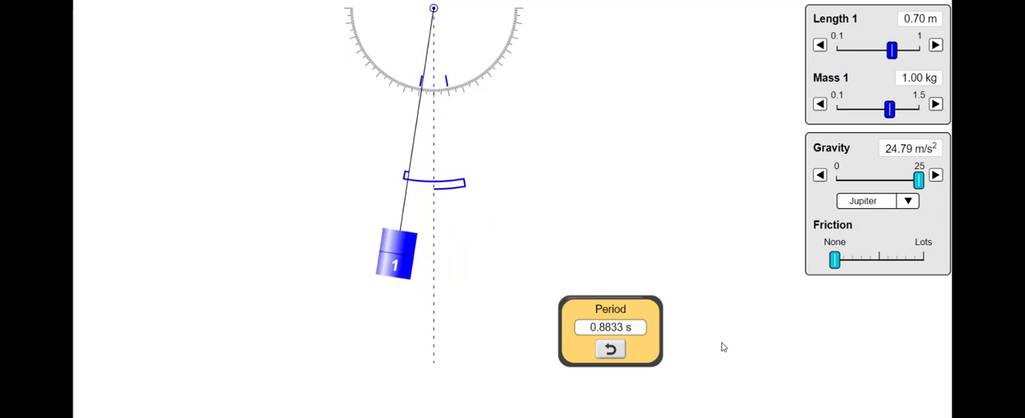
{"action": "left_click", "coordinate": [609, 349]}
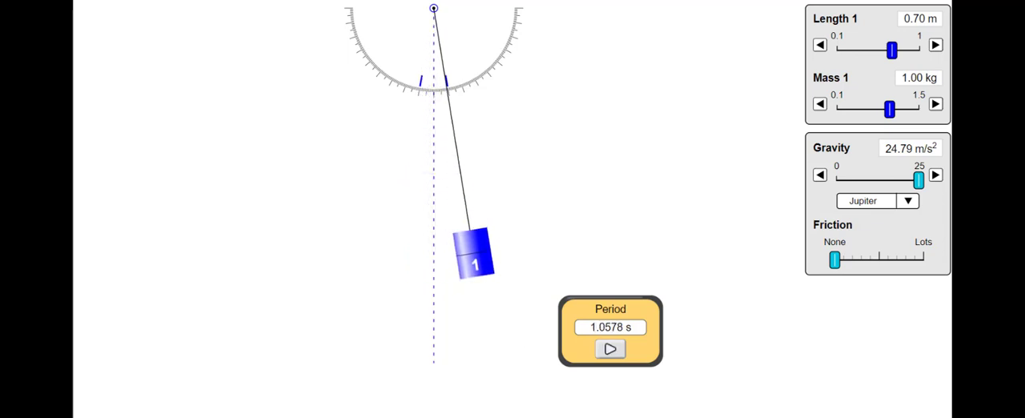